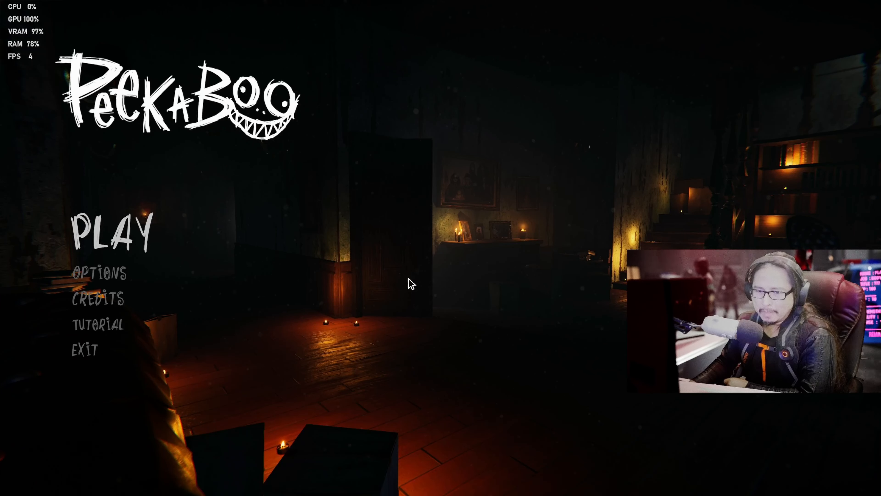
{"action": "mouse_move", "coordinate": [104, 275]}
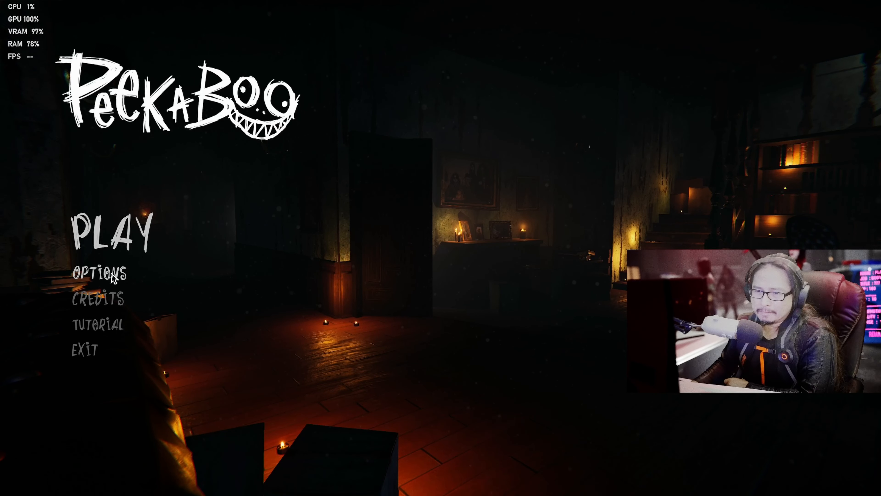
Step: In Options, switch the video resolution to a 1920x1080 mode and go back to the title menu
{"action": "left_click", "coordinate": [98, 275]}
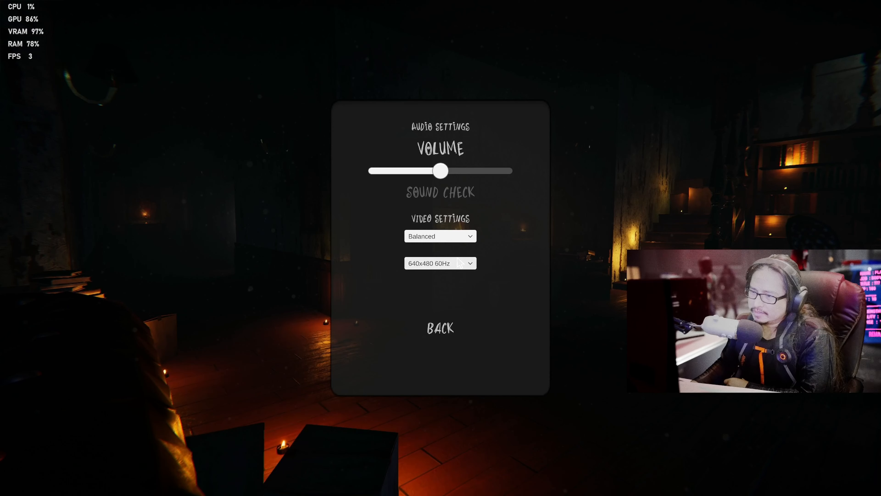
{"action": "left_click", "coordinate": [441, 263]}
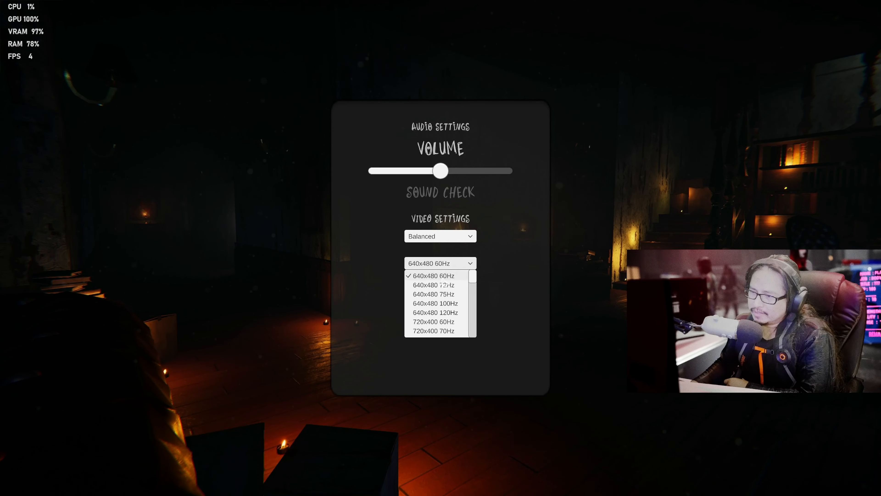
{"action": "left_click", "coordinate": [440, 275]}
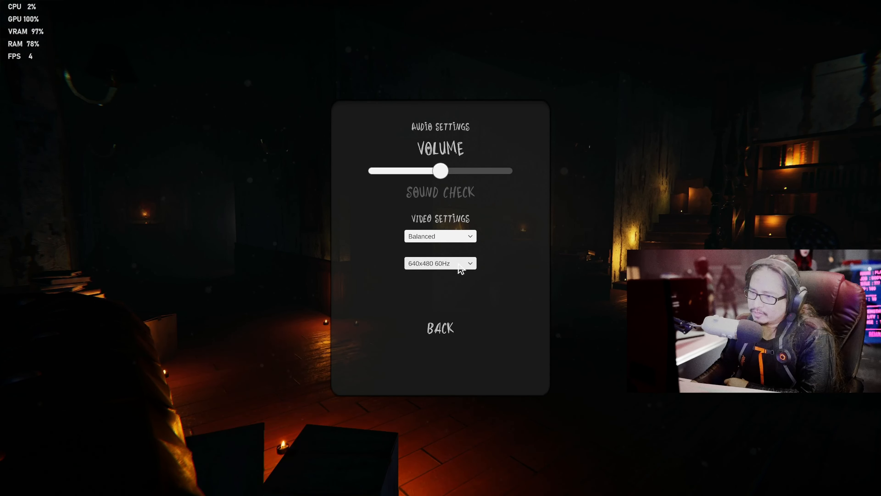
{"action": "left_click", "coordinate": [440, 263]}
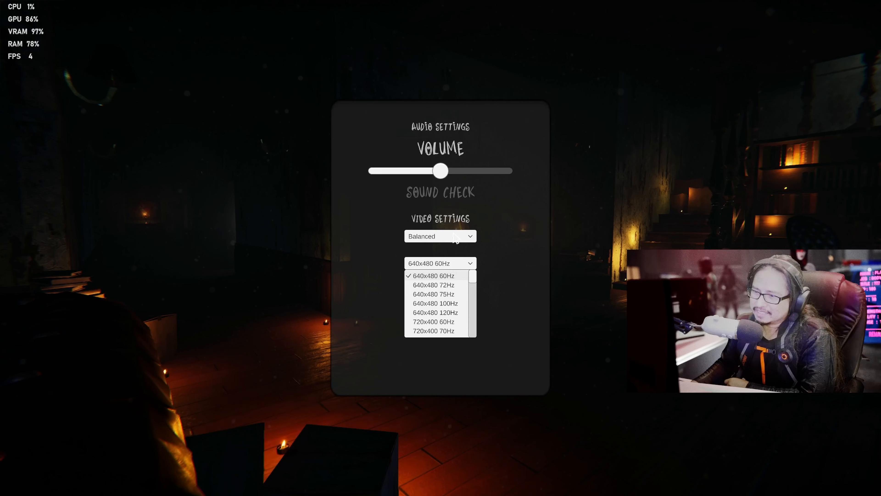
{"action": "scroll", "scroll_direction": "down", "scroll_amount": 3}
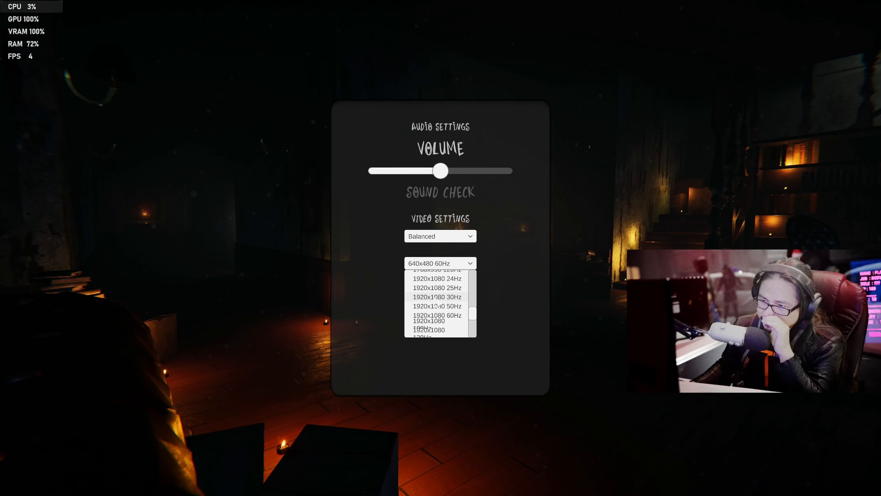
{"action": "left_click", "coordinate": [440, 314]}
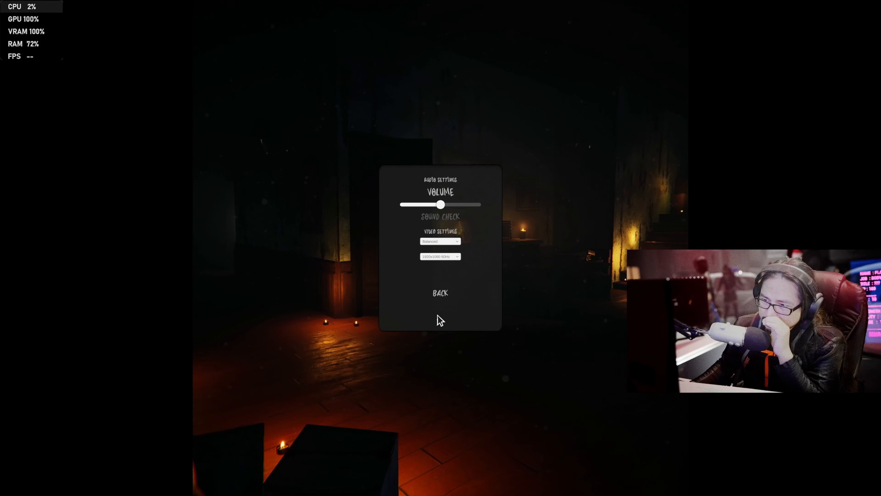
{"action": "mouse_move", "coordinate": [448, 270]}
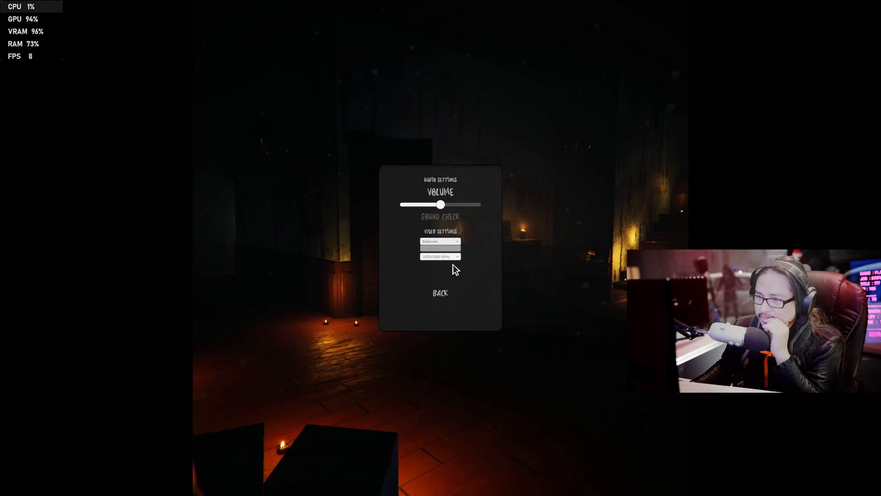
{"action": "left_click", "coordinate": [439, 293]}
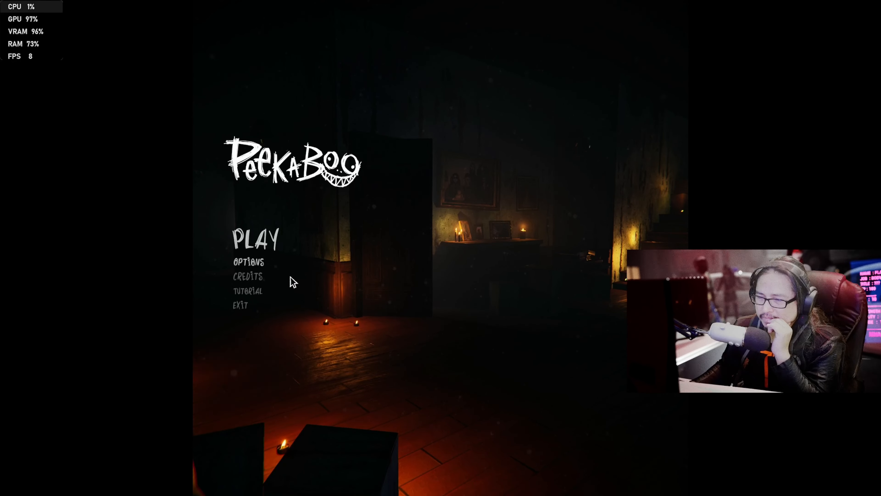
{"action": "mouse_move", "coordinate": [258, 249]}
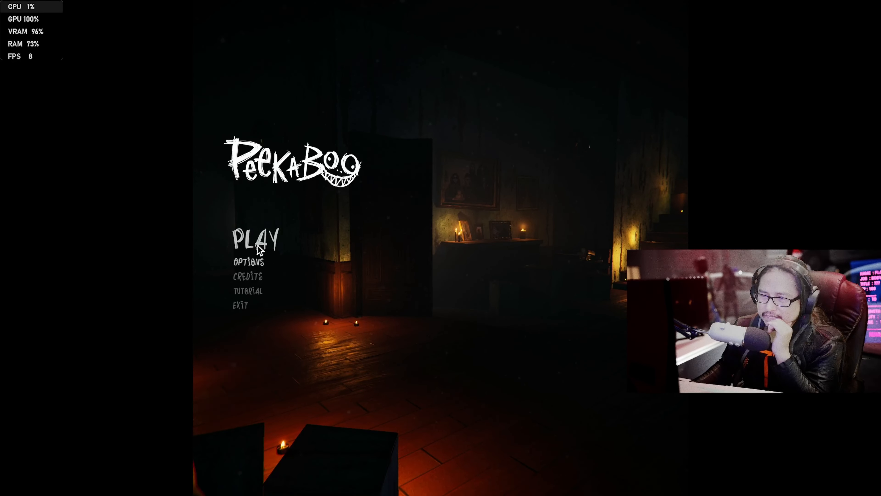
Step: Start a game from the title menu into the dim room with the desk and candle
{"action": "left_click", "coordinate": [256, 238]}
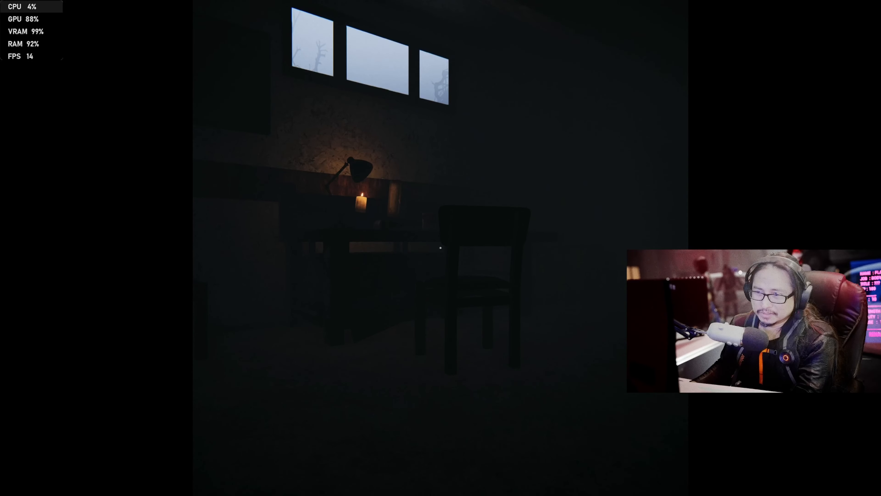
{"action": "mouse_move", "coordinate": [441, 247]}
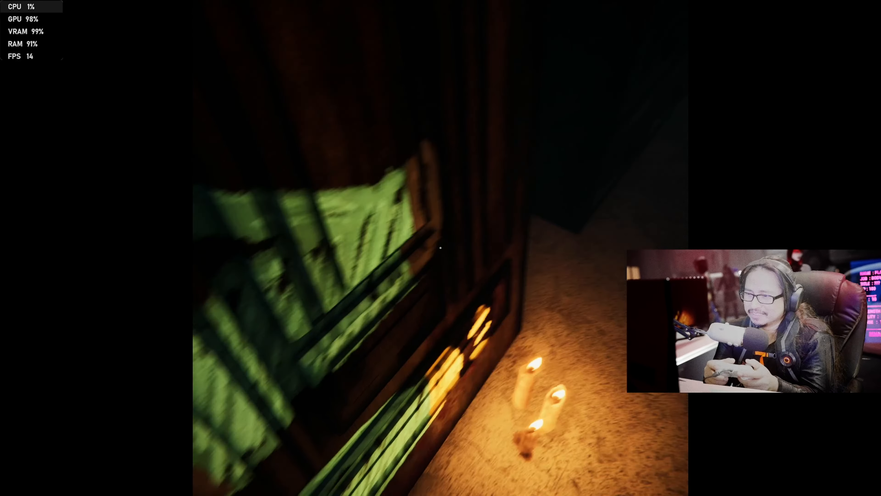
{"action": "mouse_move", "coordinate": [441, 253]}
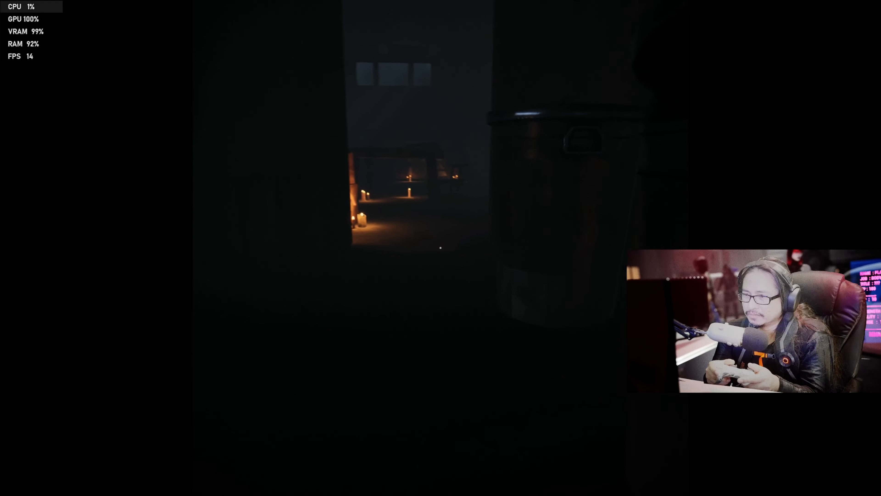
{"action": "mouse_move", "coordinate": [440, 248]}
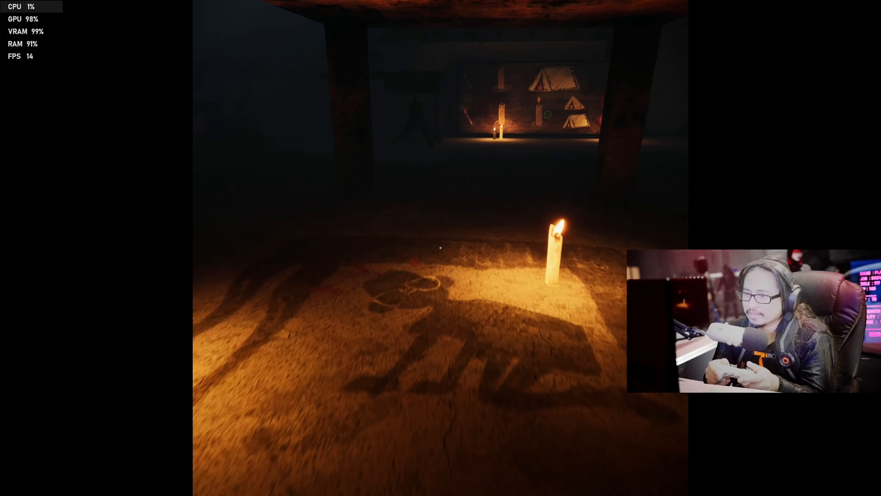
{"action": "mouse_move", "coordinate": [441, 247]}
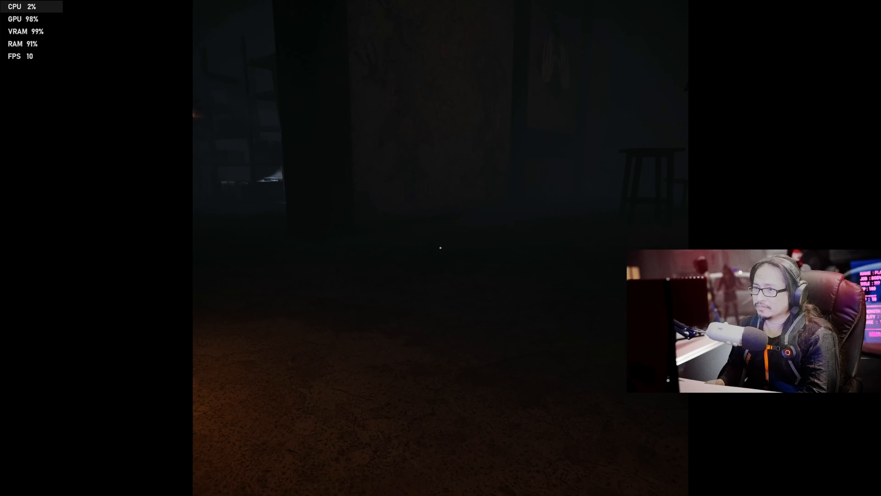
{"action": "mouse_move", "coordinate": [440, 248]}
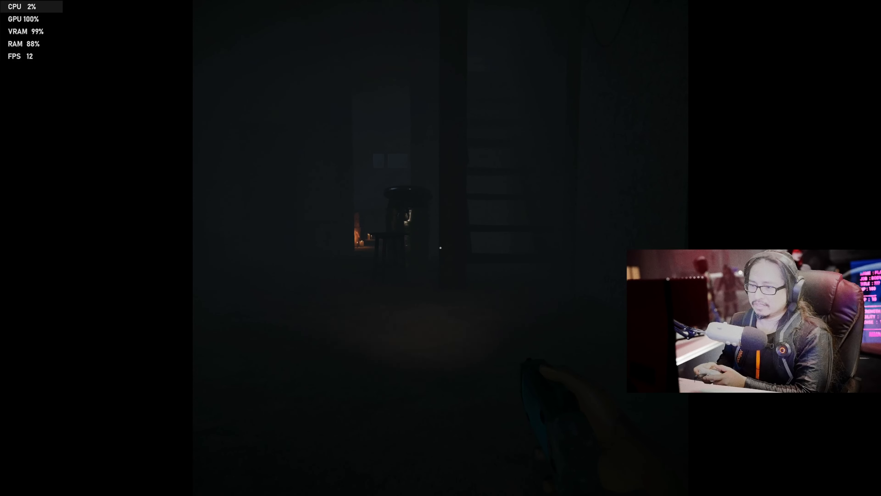
{"action": "mouse_move", "coordinate": [440, 248]}
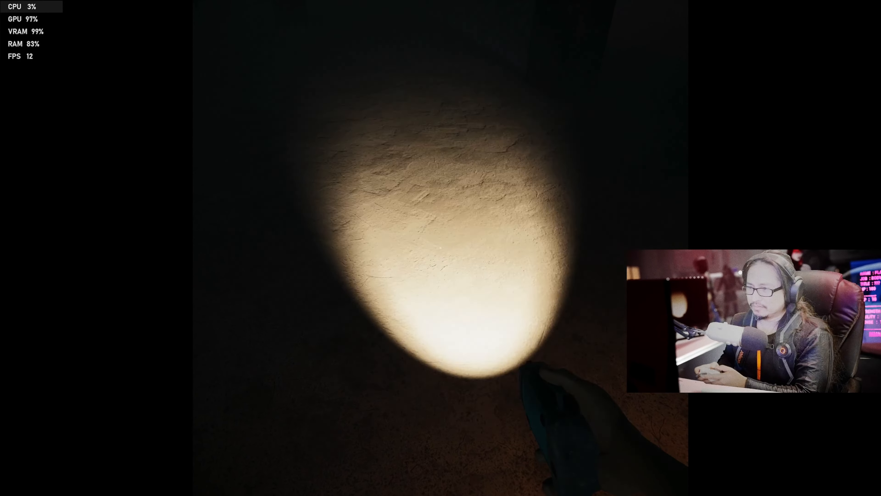
Step: Choose 3840x2160 60Hz resolution, keep quality on Balanced, and resume play
{"action": "left_click", "coordinate": [441, 263]}
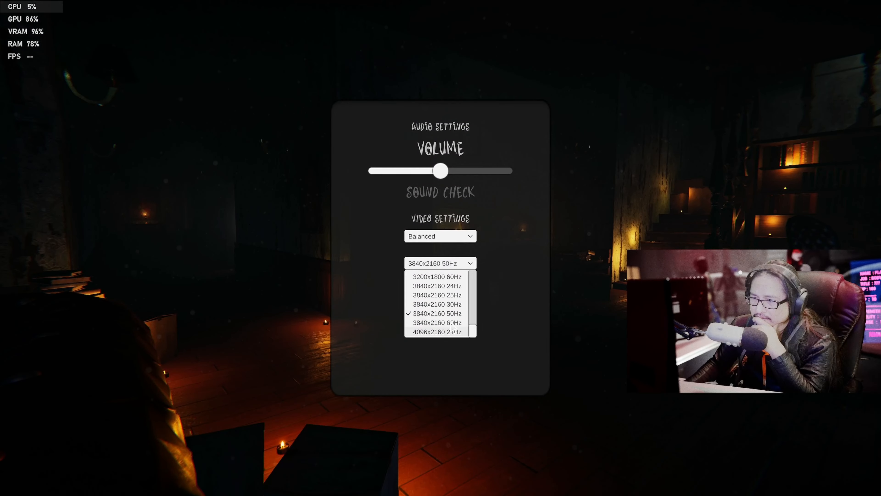
{"action": "left_click", "coordinate": [441, 323]}
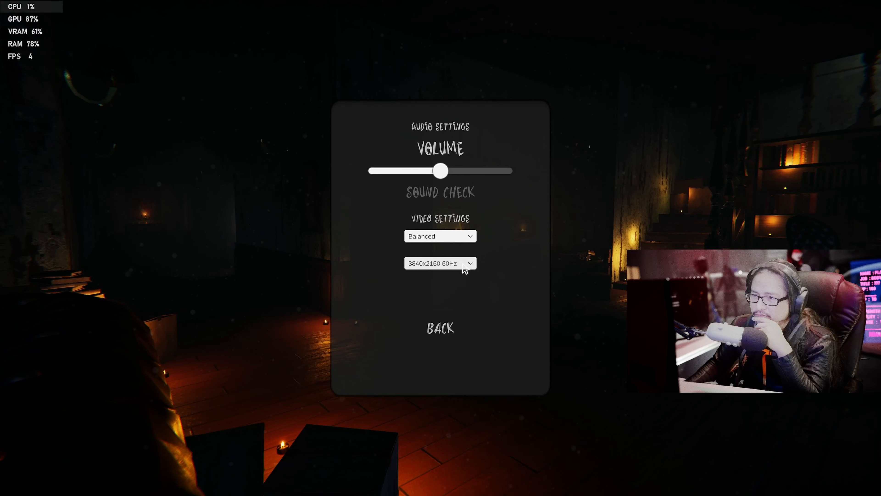
{"action": "left_click", "coordinate": [440, 236]}
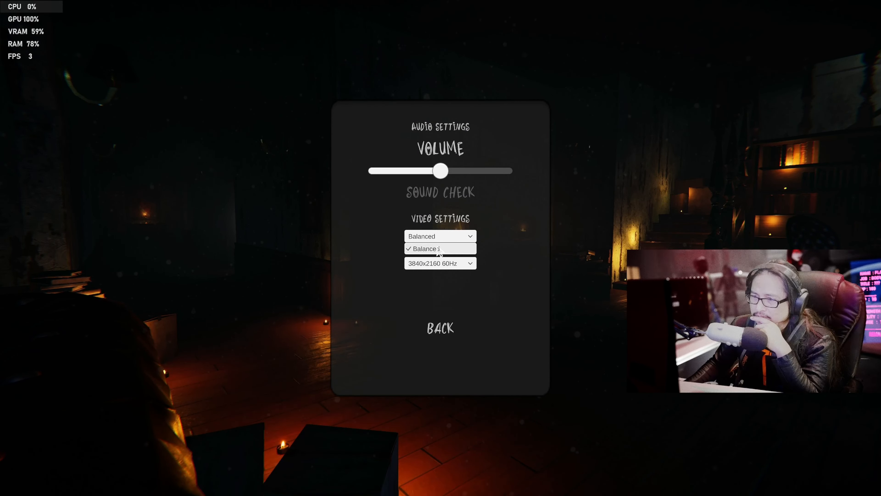
{"action": "left_click", "coordinate": [440, 249]}
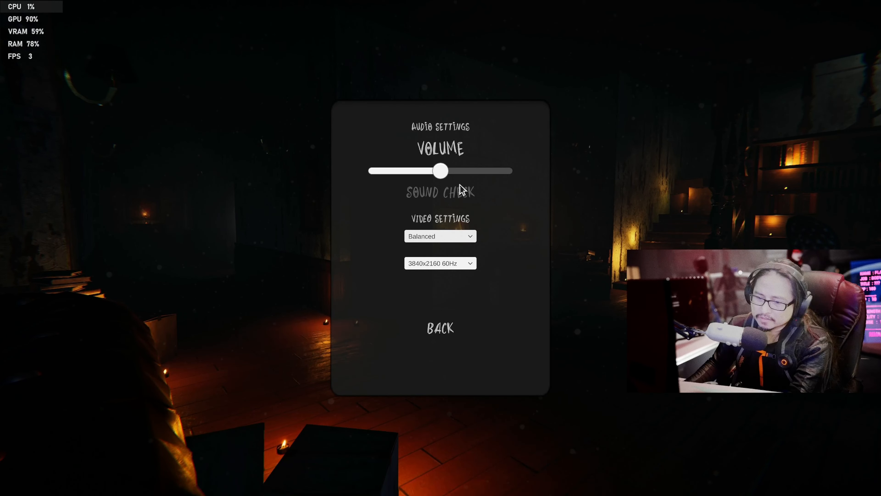
{"action": "mouse_move", "coordinate": [442, 331]}
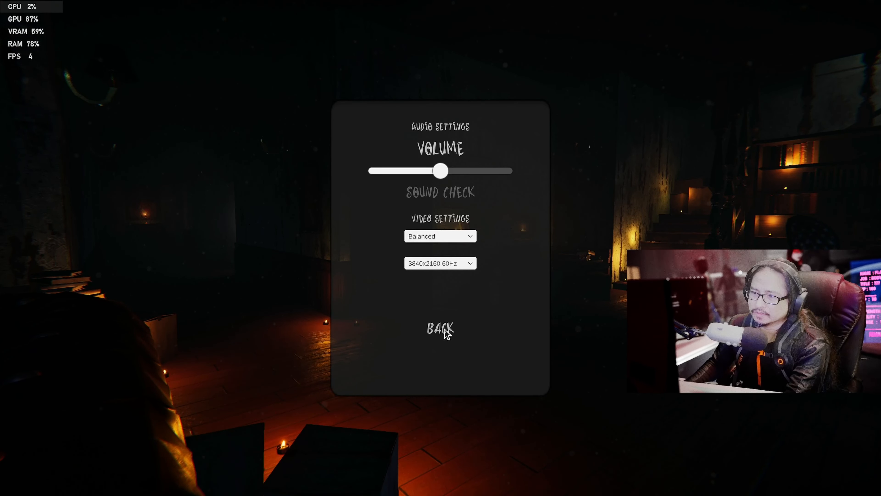
{"action": "left_click", "coordinate": [440, 329]}
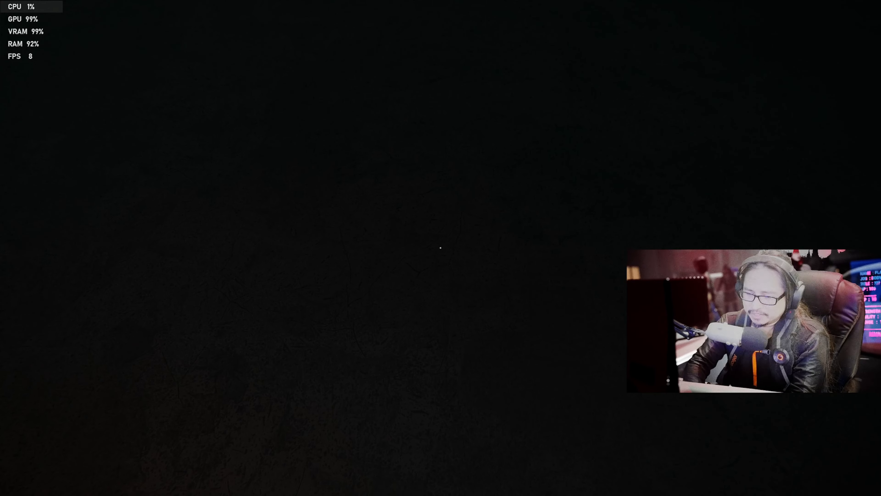
Step: In Options, pick a lower resolution from the list and go back to the title menu
{"action": "left_click", "coordinate": [334, 483]}
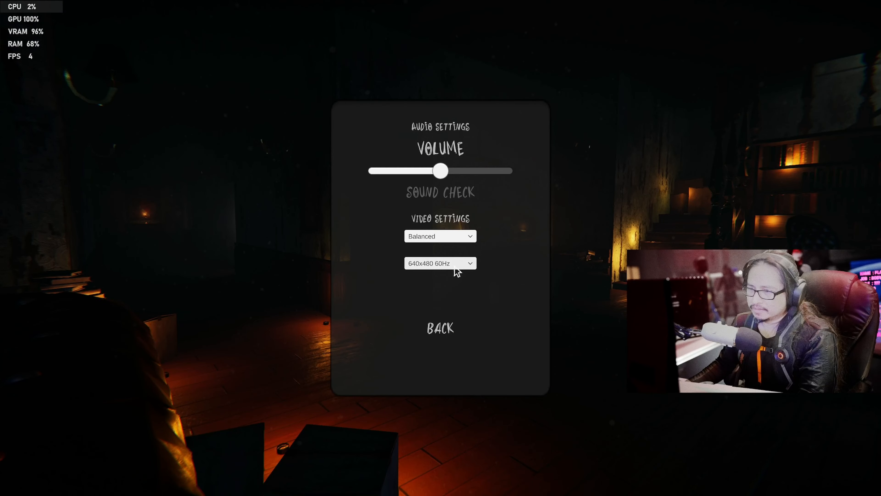
{"action": "left_click", "coordinate": [440, 263]}
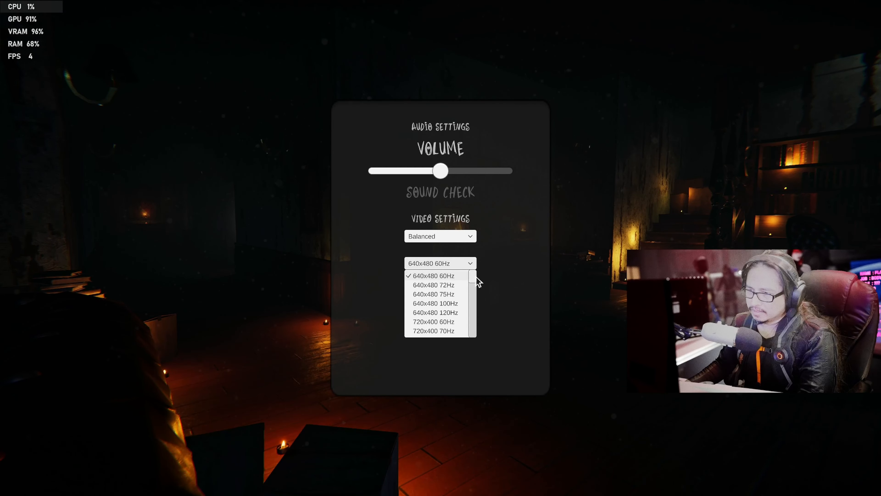
{"action": "scroll", "scroll_direction": "down", "scroll_amount": 3}
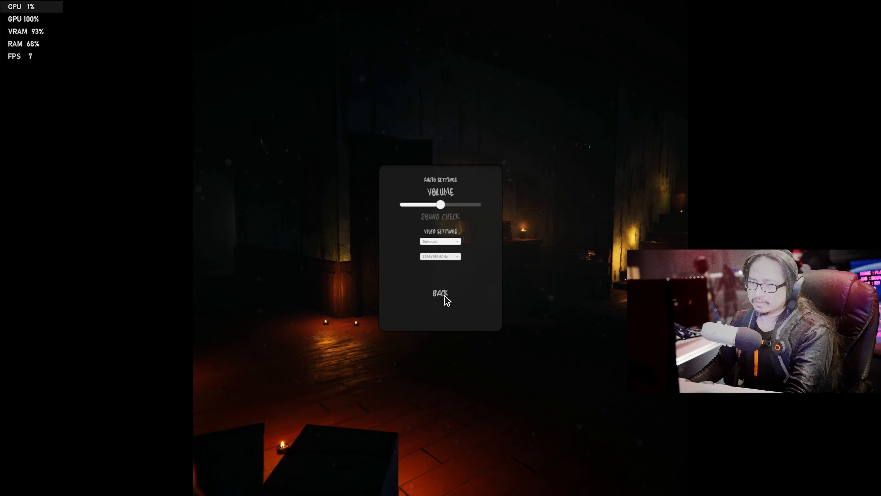
{"action": "left_click", "coordinate": [440, 293]}
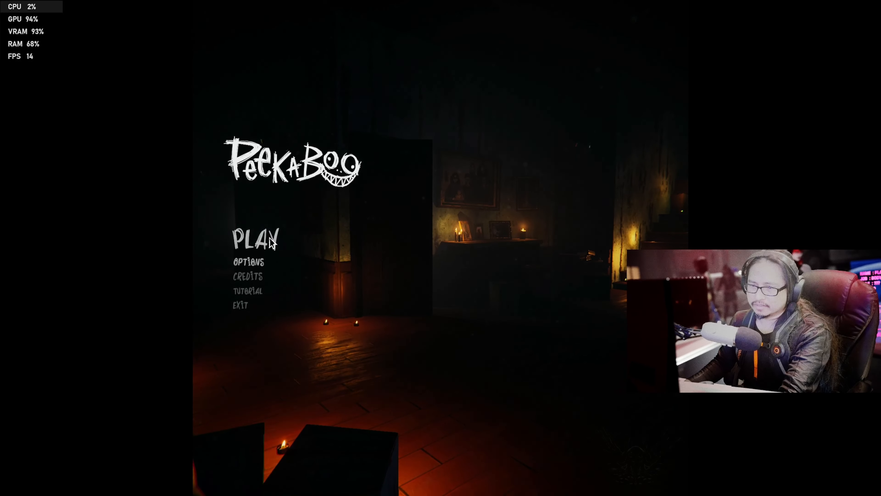
Step: Start a game from the title menu into the candlelit room with the table
{"action": "left_click", "coordinate": [253, 236]}
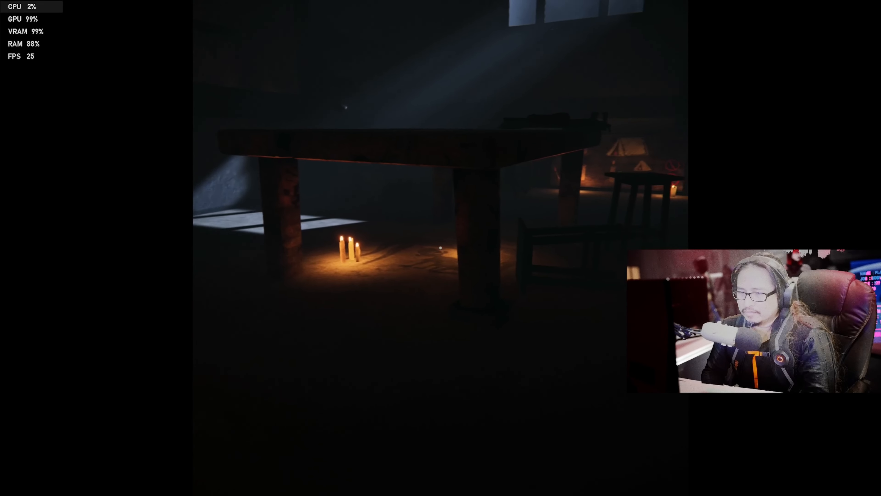
{"action": "mouse_move", "coordinate": [440, 248]}
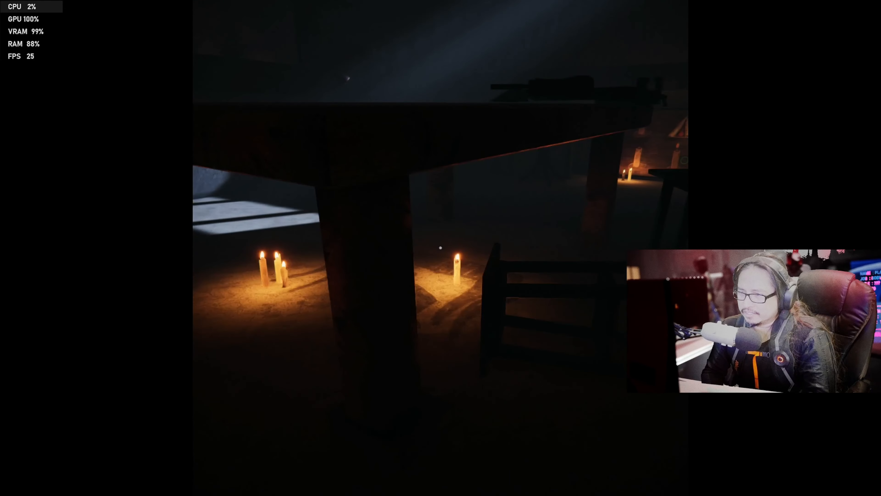
{"action": "mouse_move", "coordinate": [441, 248]}
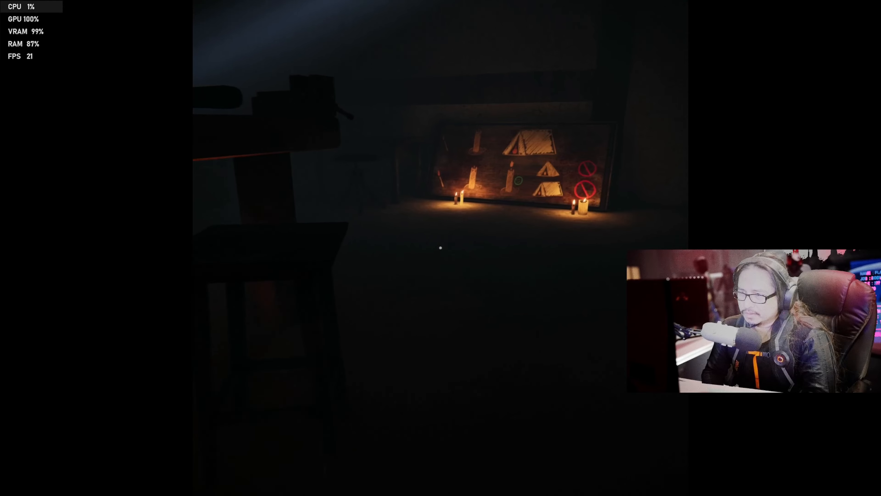